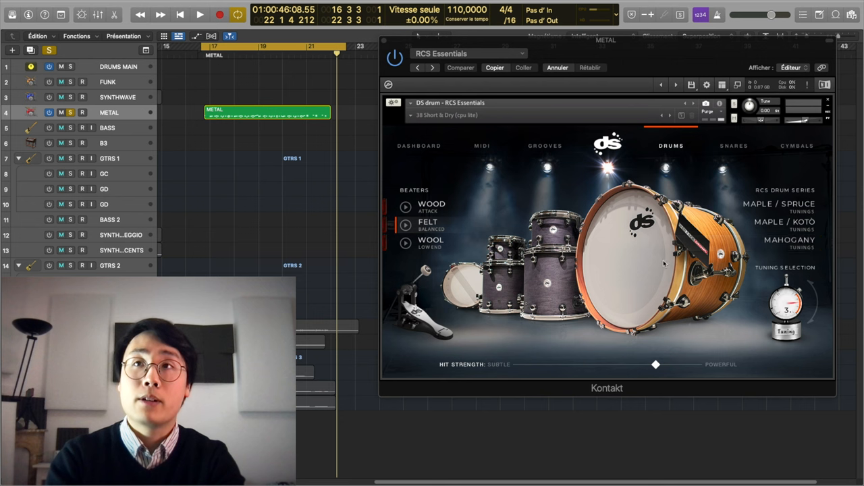
Step: Show the RCS Essentials snare series list, including the steel snares
{"action": "left_click", "coordinate": [733, 146]}
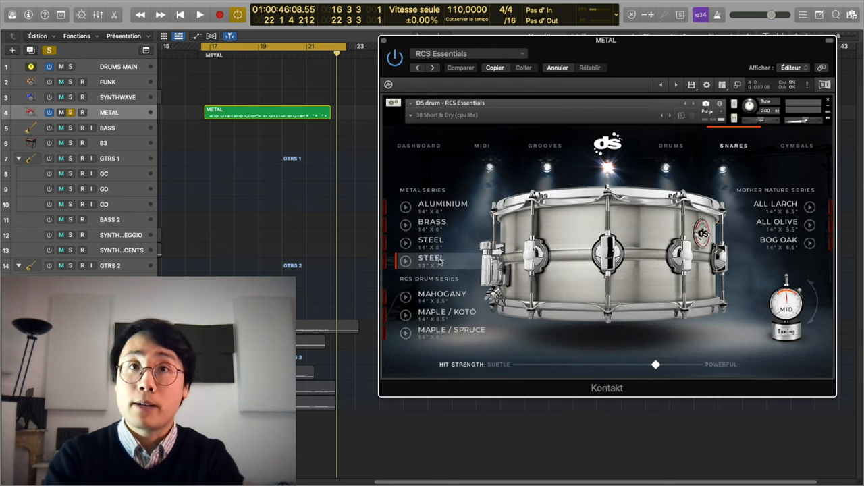